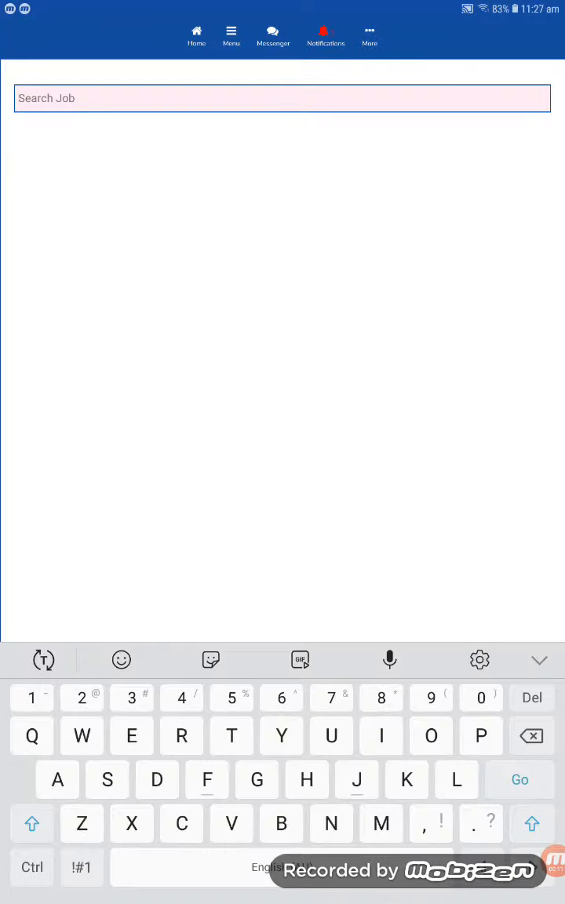
Step: Search the job list for 'Homer'
{"action": "type", "text": "Homer"}
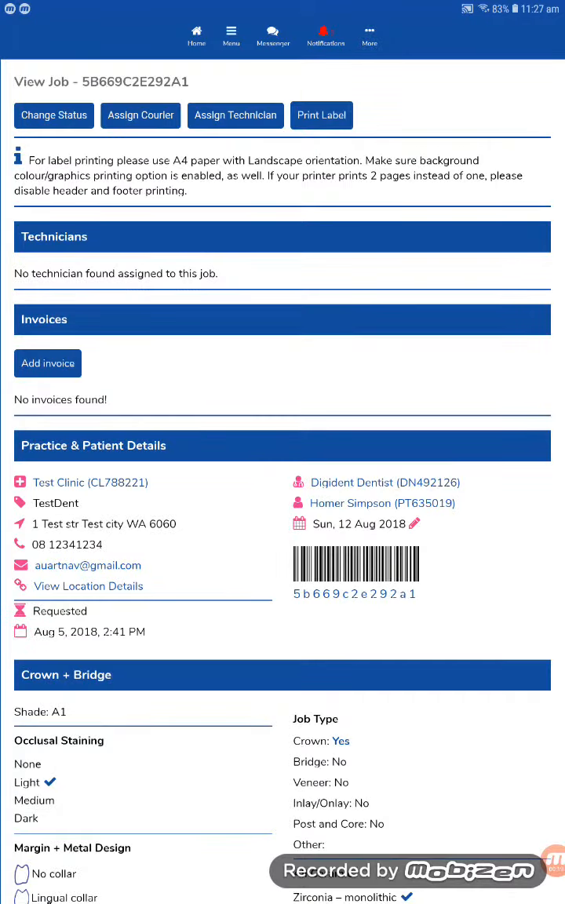
Step: Reach Attach File on job 5B669C2E292A1's page and start choosing a file to upload
{"action": "scroll", "scroll_direction": "down", "scroll_amount": 3}
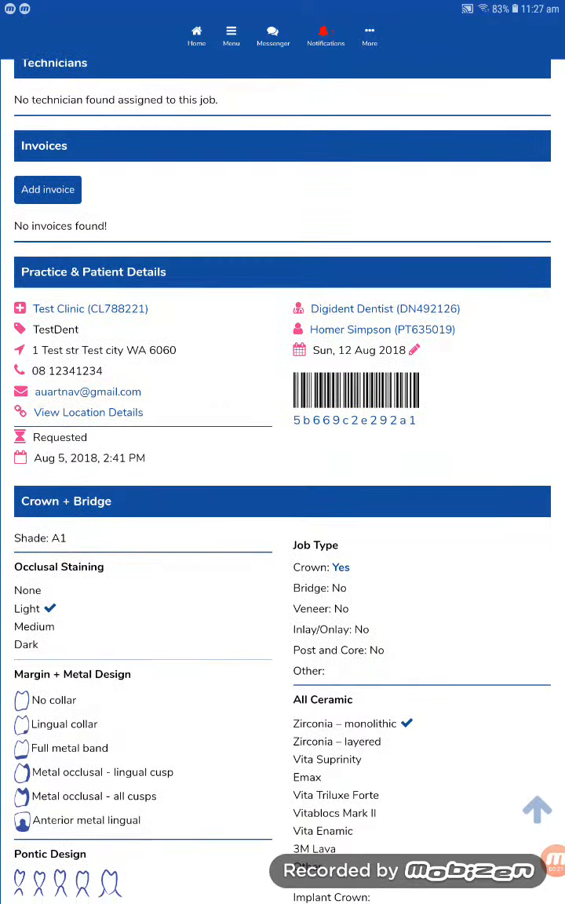
{"action": "scroll", "scroll_direction": "down", "scroll_amount": 3}
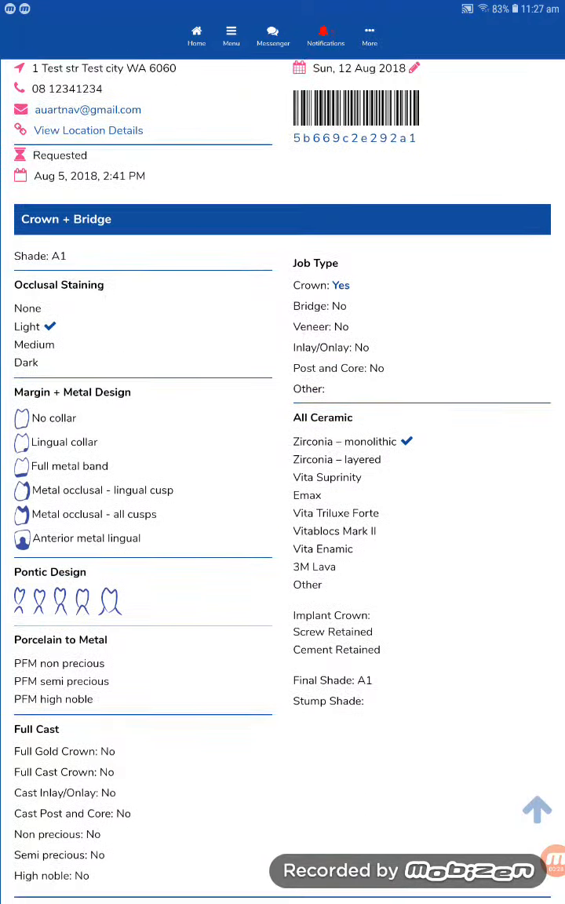
{"action": "scroll", "scroll_direction": "down", "scroll_amount": 3}
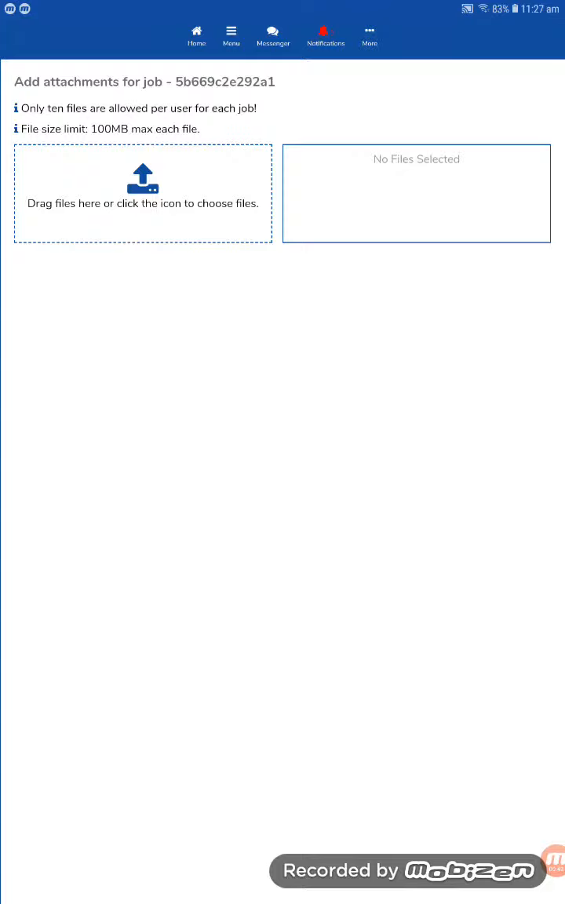
{"action": "left_click", "coordinate": [142, 179]}
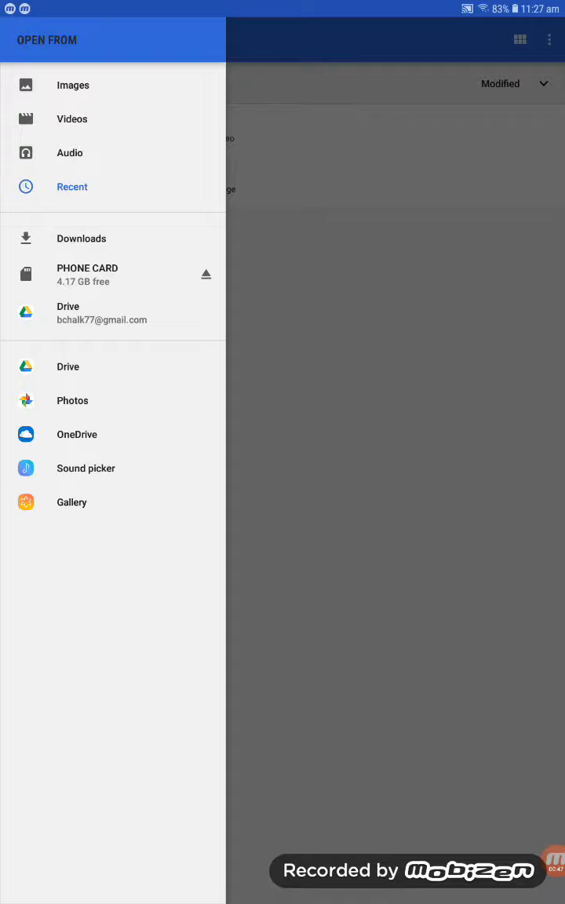
Step: Pick photo 20181009_173221.jpg from the Google Photos album to attach to the job
{"action": "left_click", "coordinate": [72, 401]}
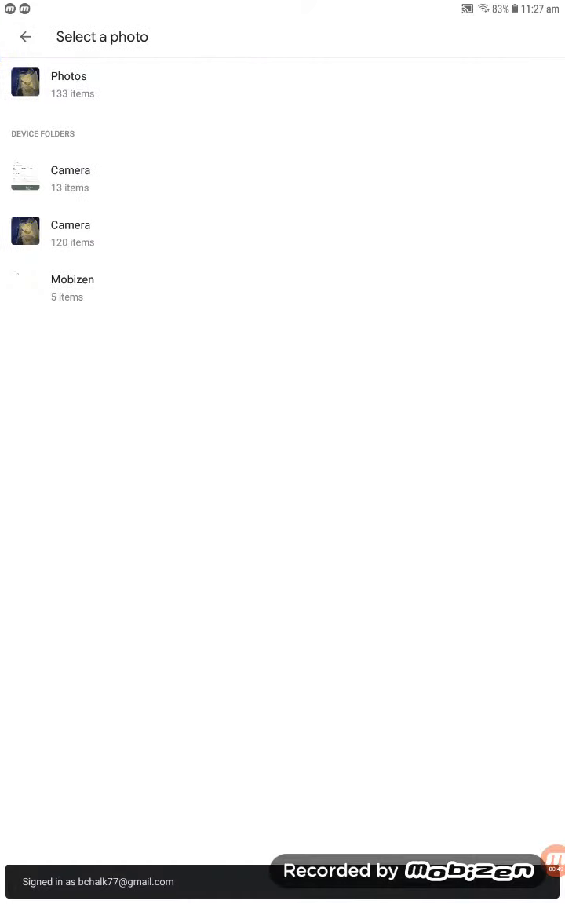
{"action": "left_click", "coordinate": [70, 76]}
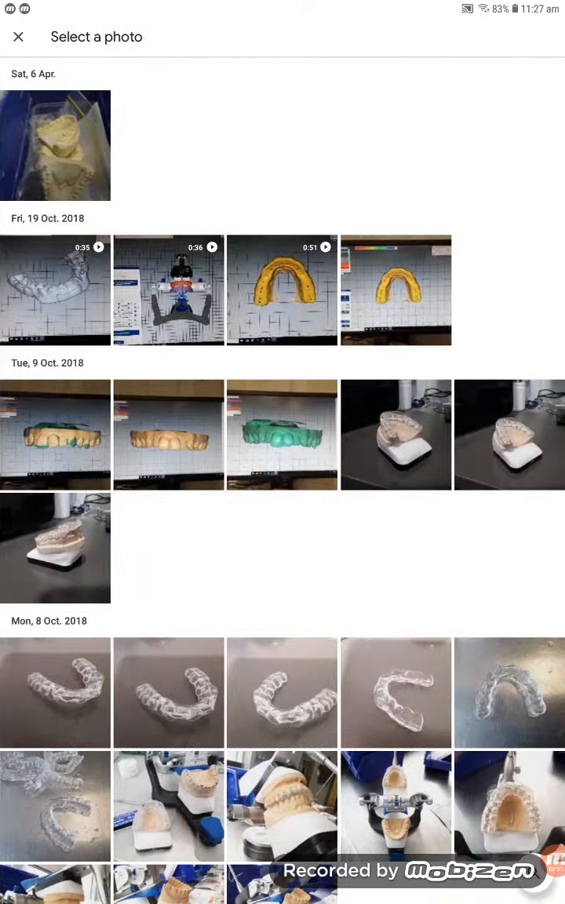
{"action": "scroll", "scroll_direction": "down", "scroll_amount": 3}
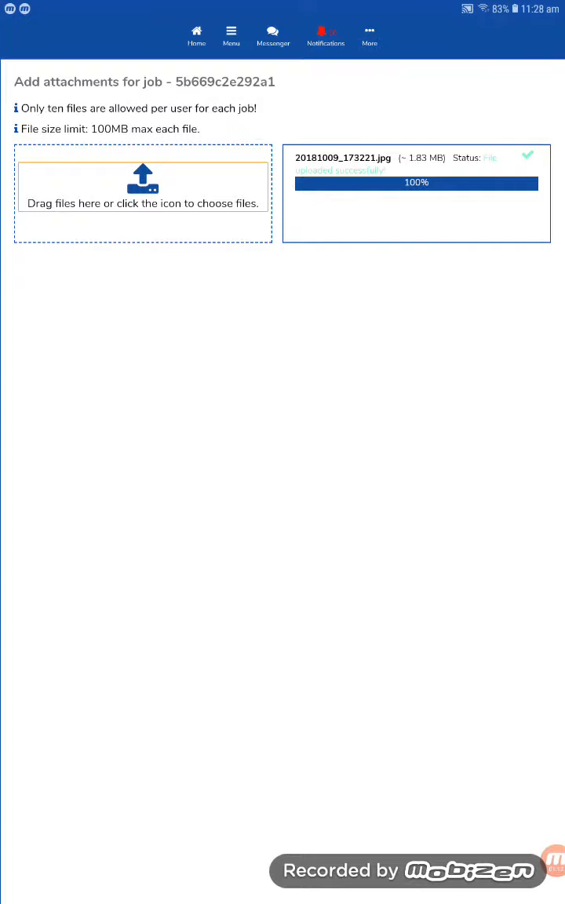
Step: View the notifications listing the new attachment alert for job 5b669c2e292a1
{"action": "left_click", "coordinate": [325, 35]}
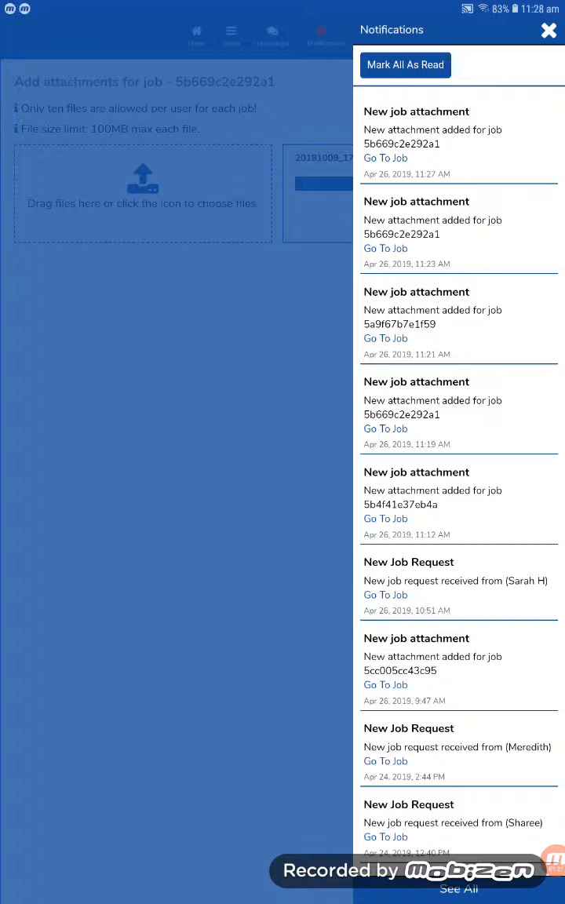
Step: Go to job 5B669C2E292A1 from the notification and confirm 20181009_173221.jpg under Attached Files
{"action": "left_click", "coordinate": [548, 30]}
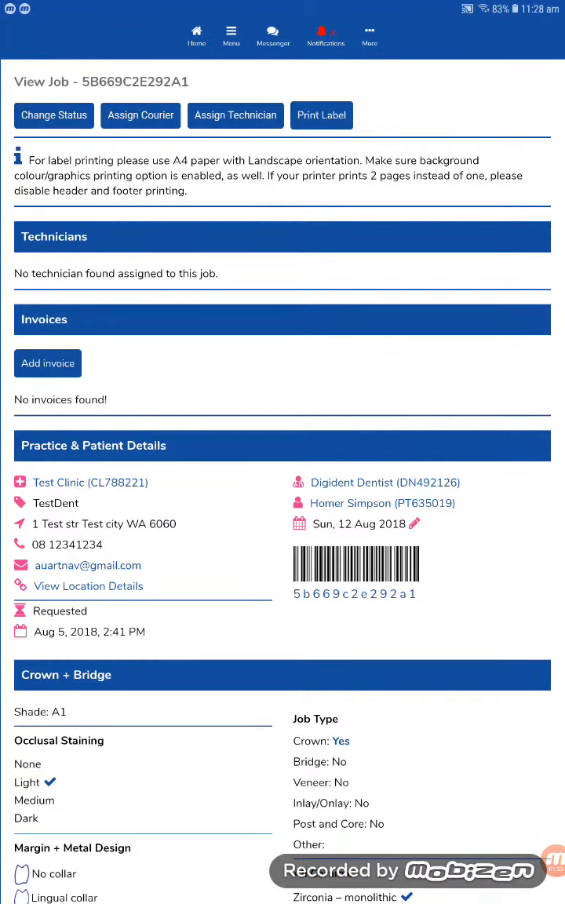
{"action": "scroll", "scroll_direction": "down", "scroll_amount": 3}
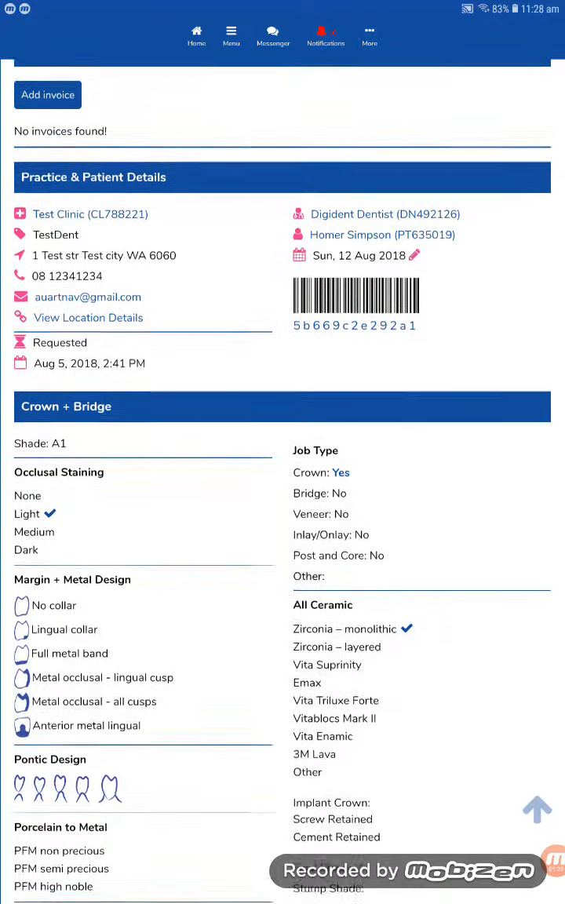
{"action": "scroll", "scroll_direction": "down", "scroll_amount": 3}
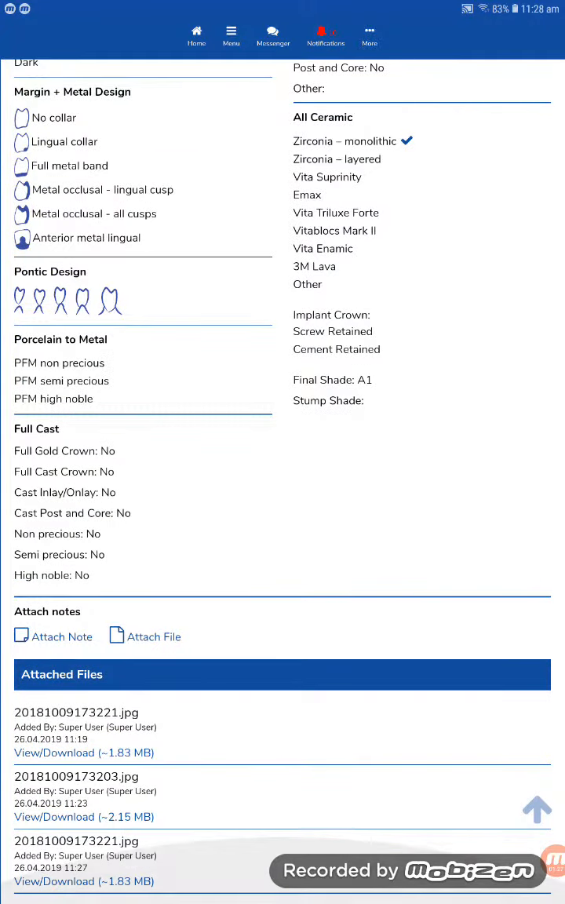